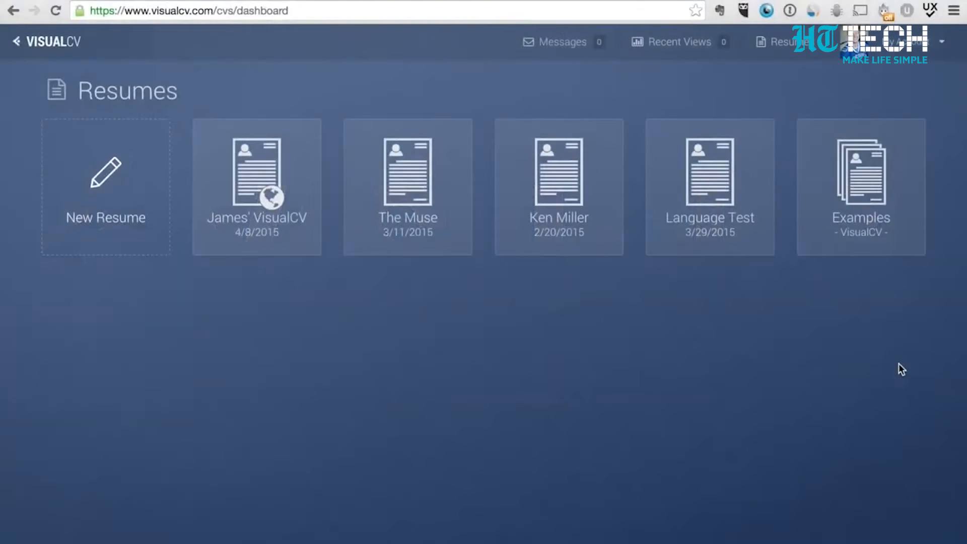
Open the first saved resume with the mountain-photo background and scroll through its work history
click(256, 181)
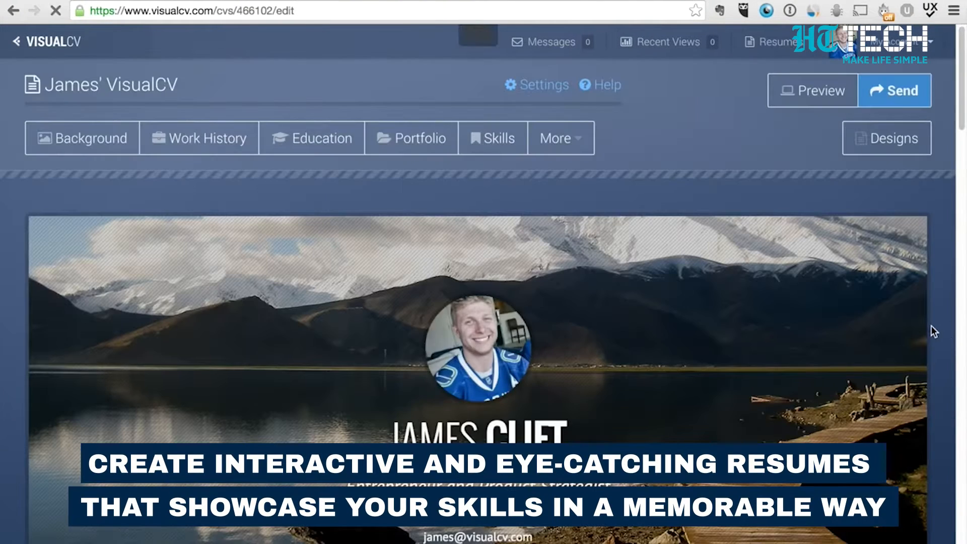
scroll(down, 3)
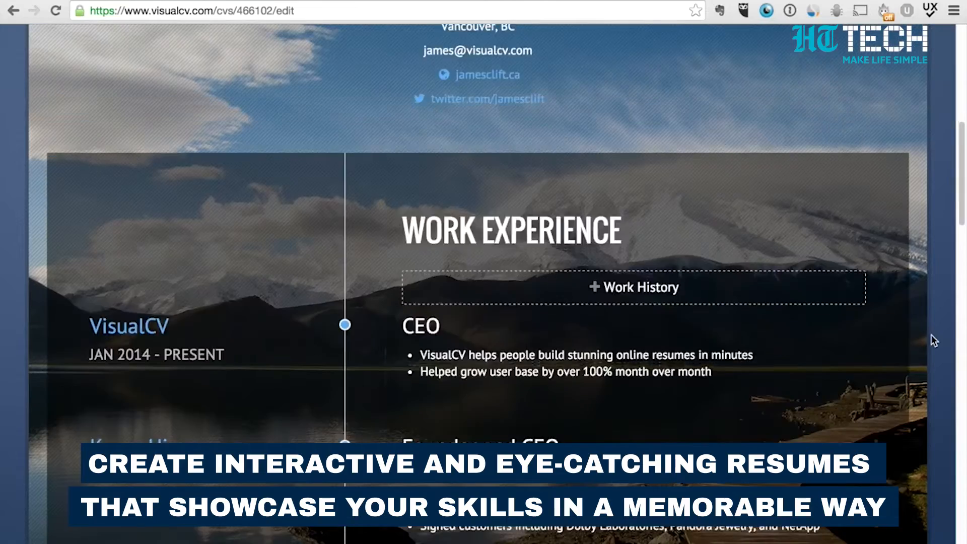
scroll(down, 3)
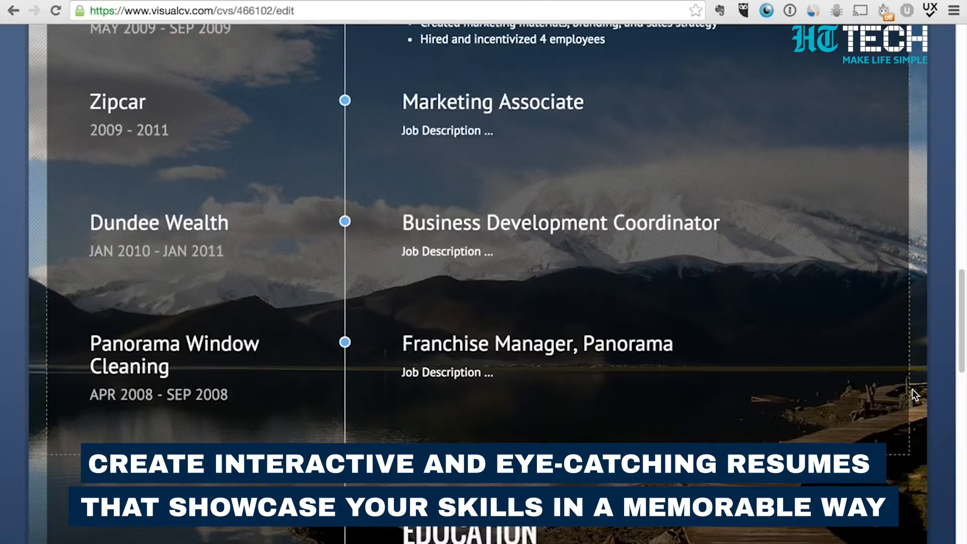
scroll(up, 3)
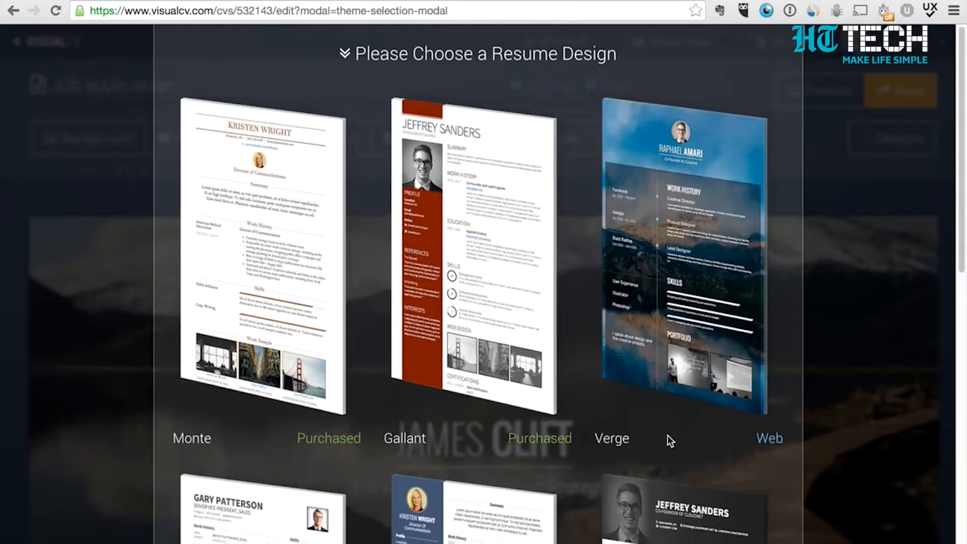
Apply the Avant design to the Job application resume from the Designs chooser
scroll(down, 3)
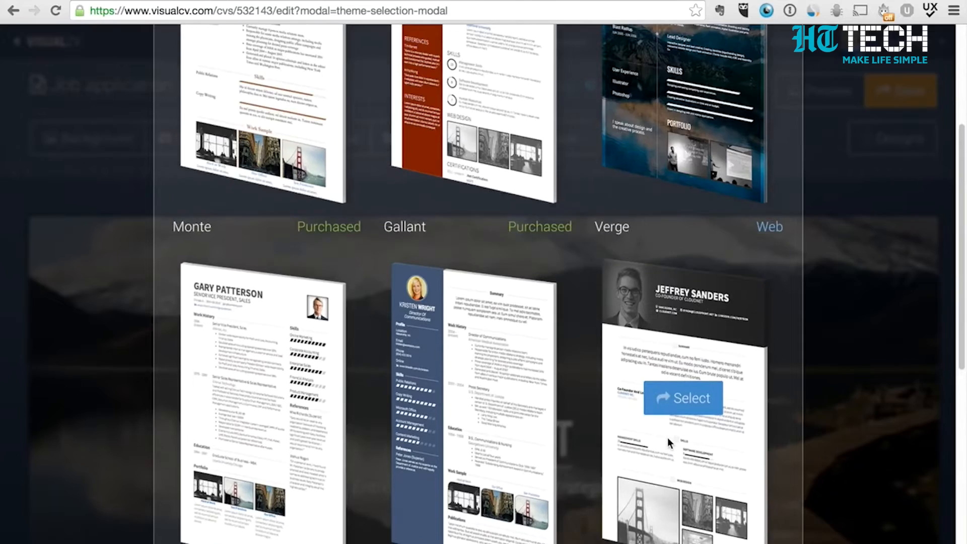
scroll(down, 3)
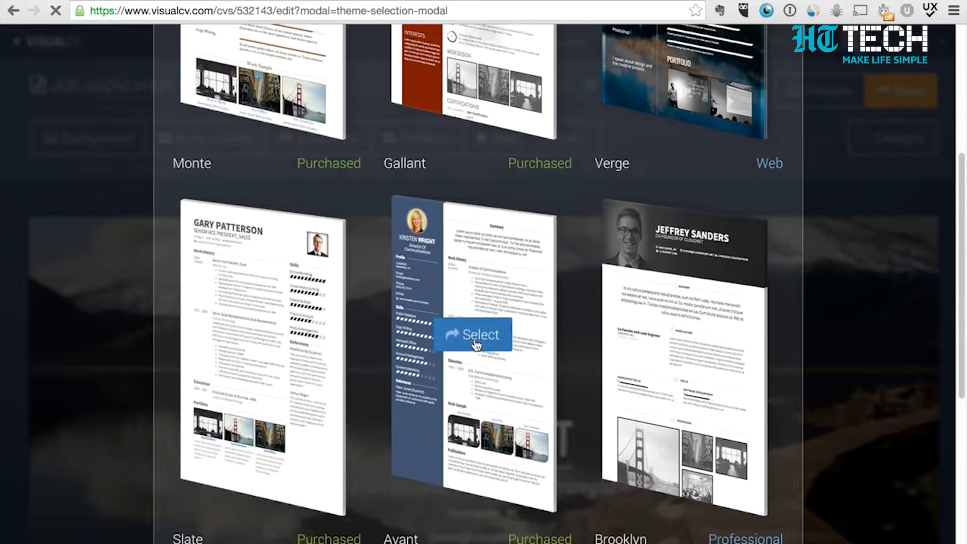
click(474, 335)
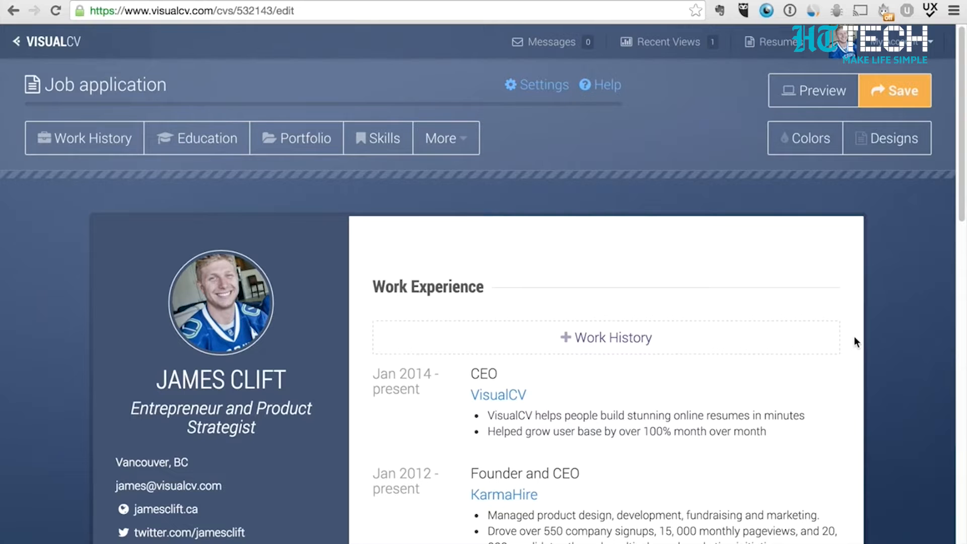
mouse_move(328, 271)
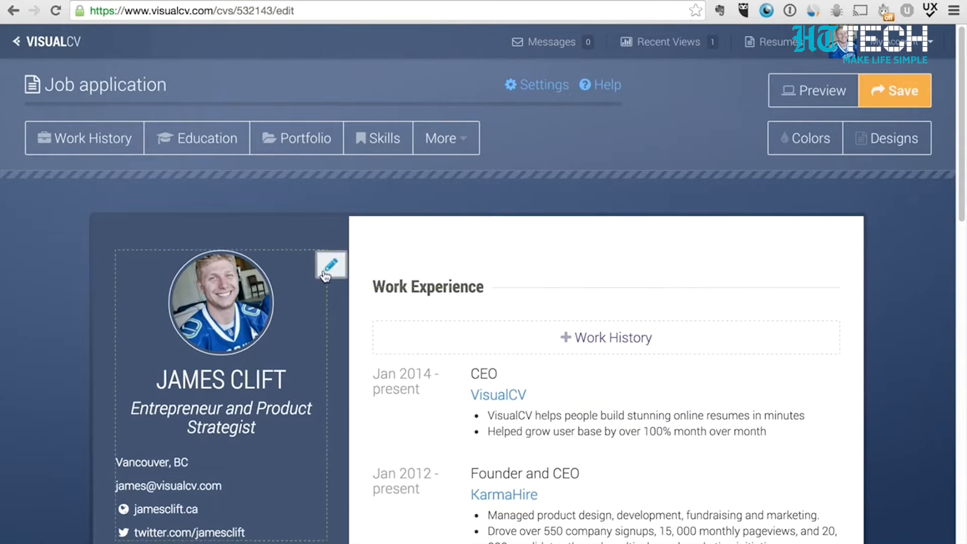
click(330, 266)
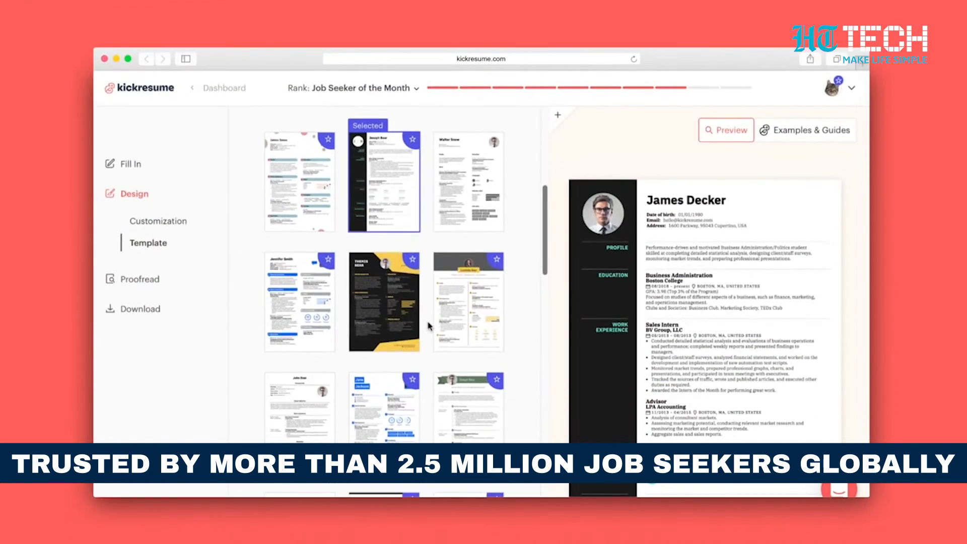
Try the dark, sunny and dark-header templates, then settle on the square template
click(383, 301)
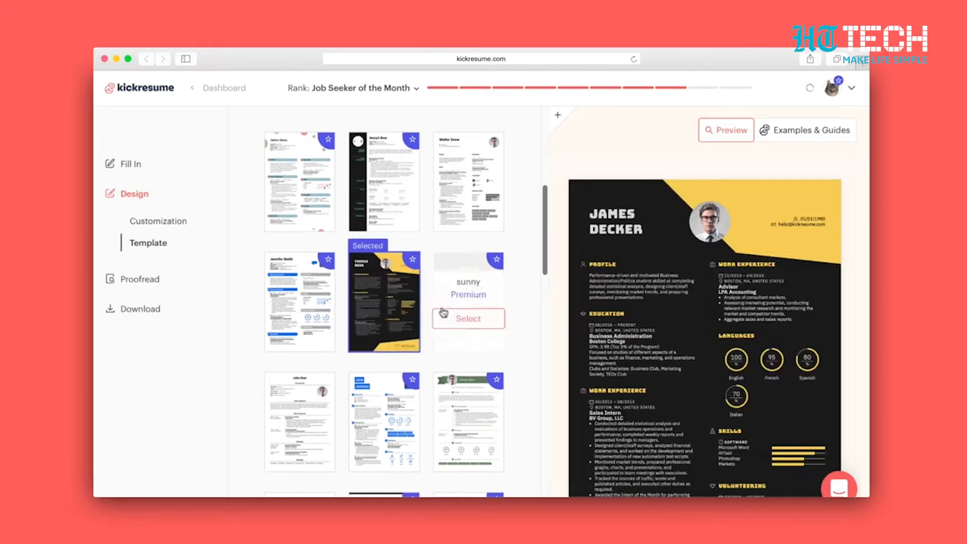
click(467, 301)
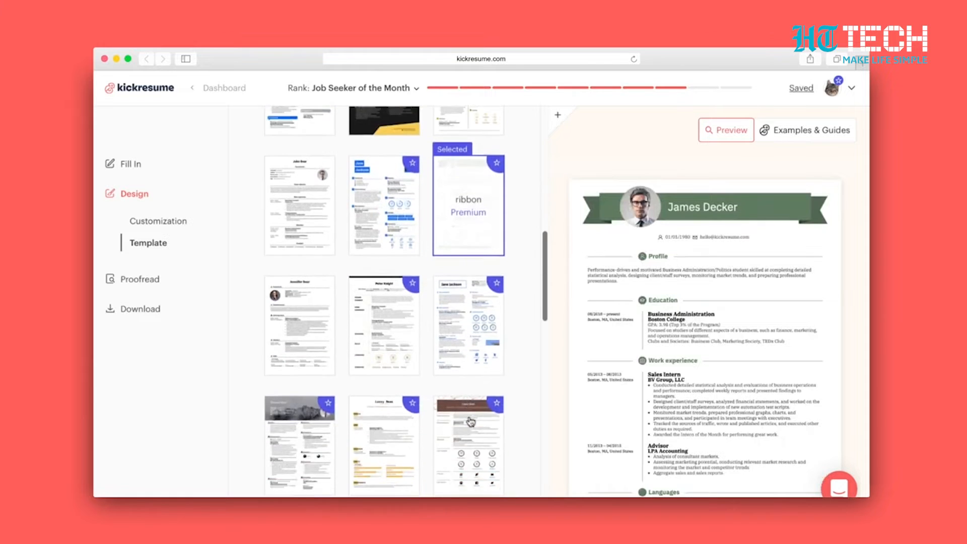
scroll(down, 3)
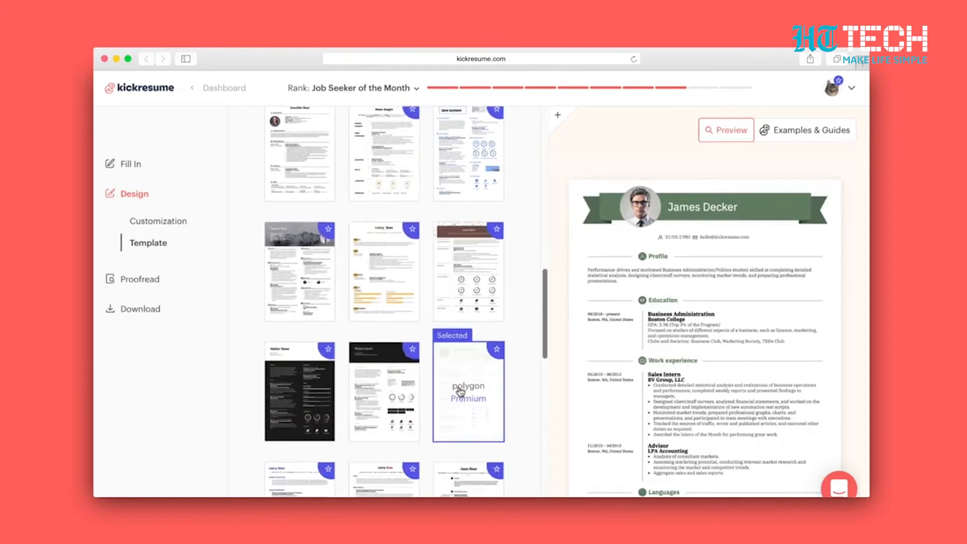
click(383, 390)
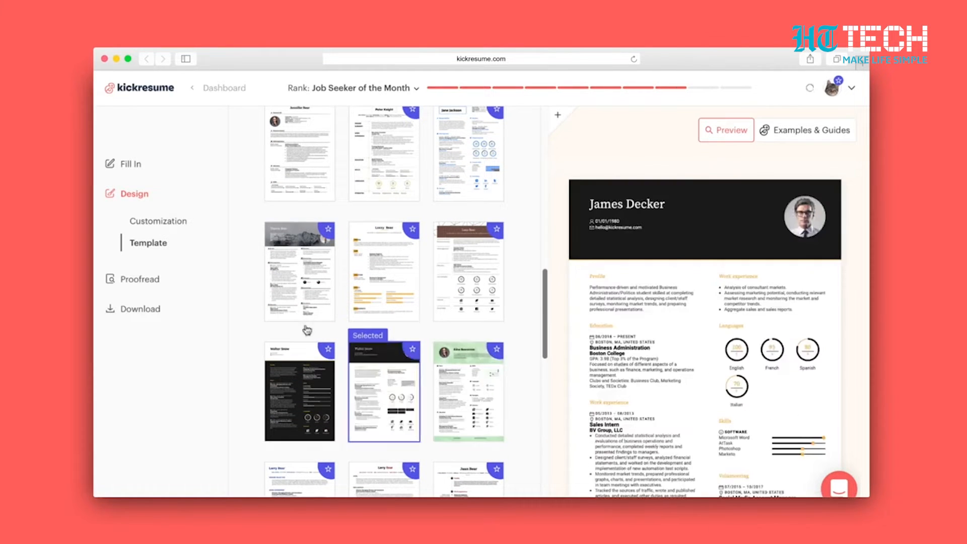
click(383, 270)
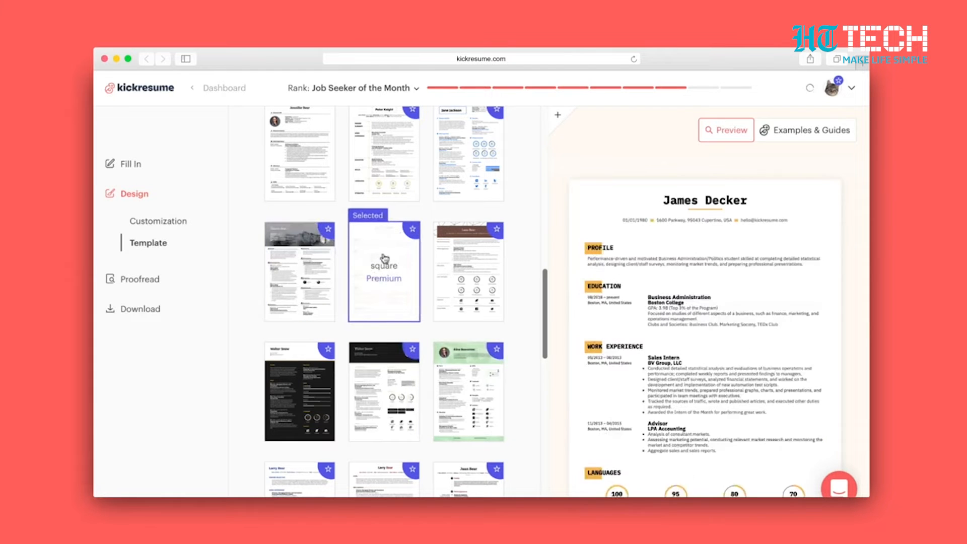
Set the resume colour to Red in Customization and scroll through the remaining settings
click(158, 220)
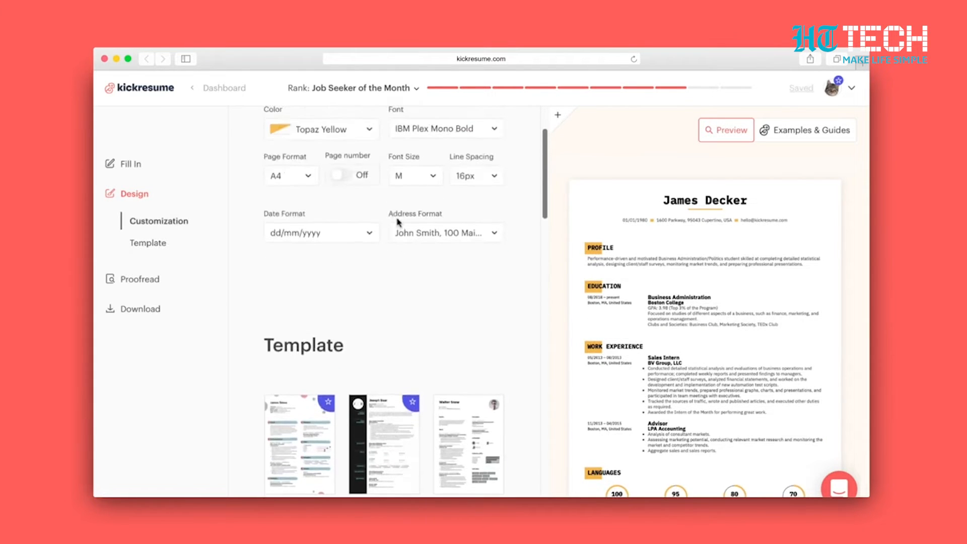
click(321, 129)
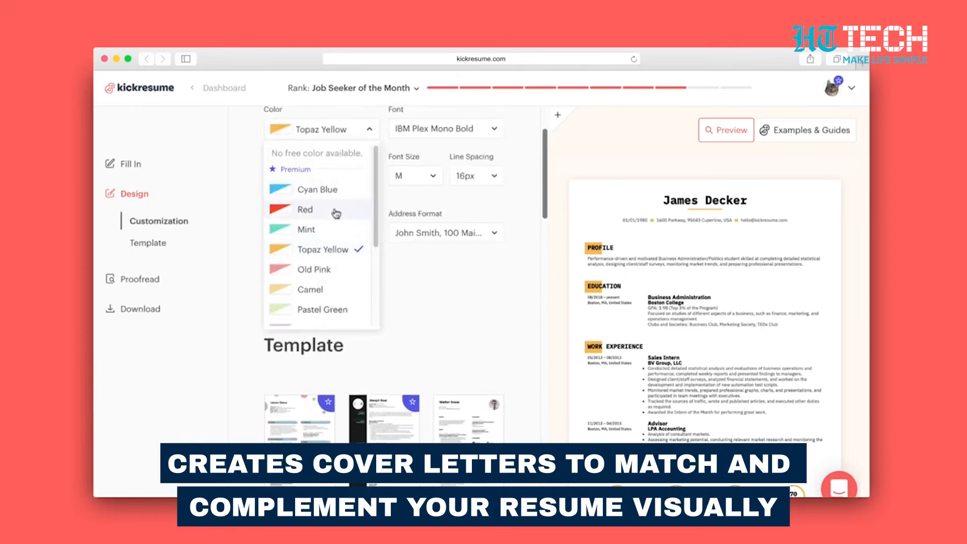
click(305, 209)
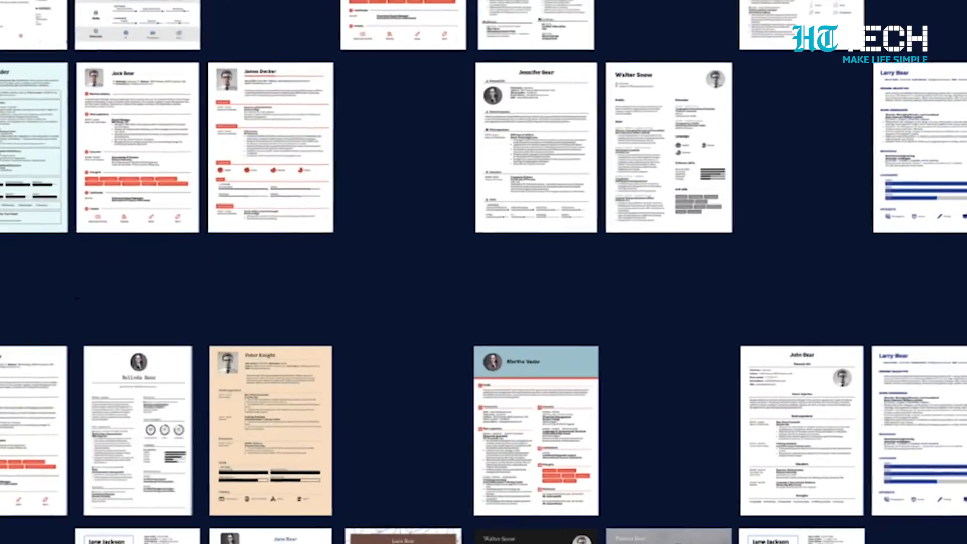
scroll(down, 3)
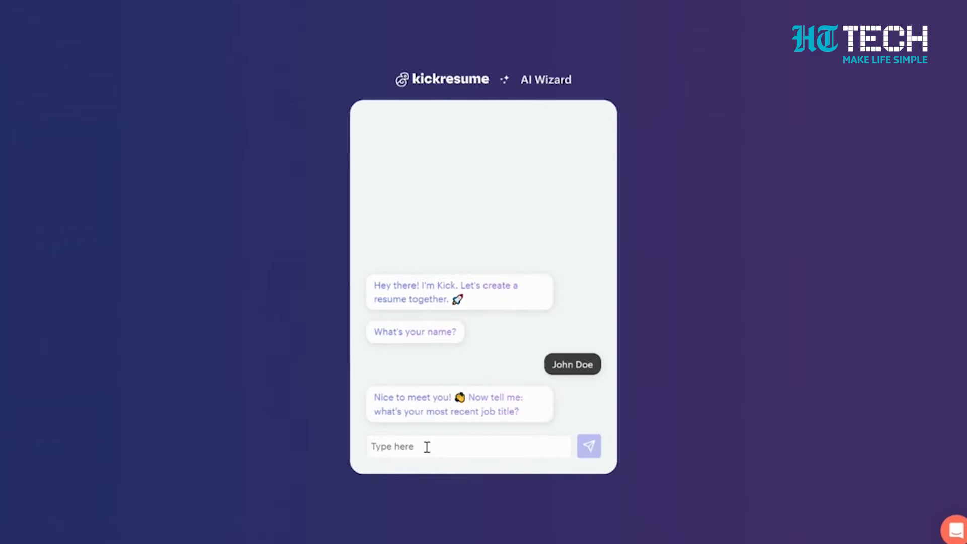
Send 'IT Analyst' as the recent job title in the AI Wizard chat
text(IT Analyst)
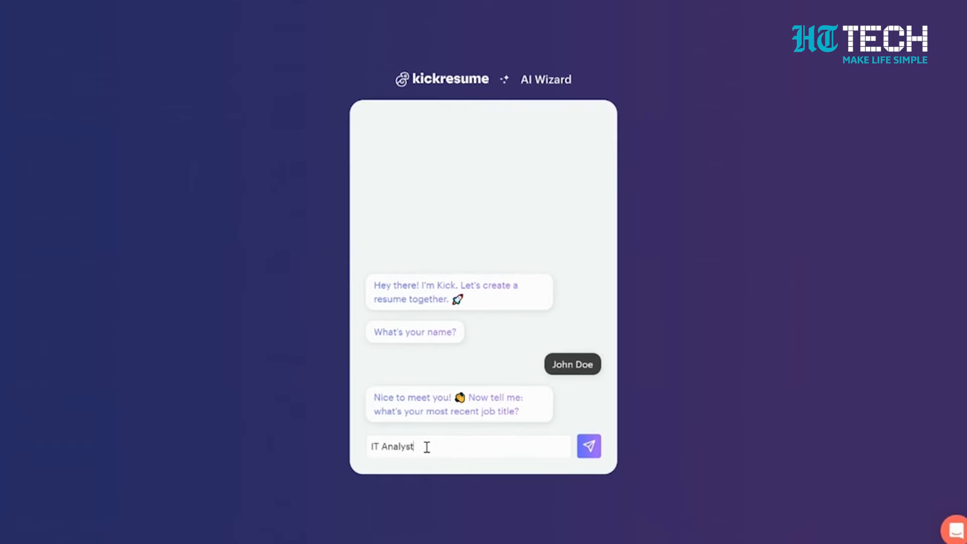
click(588, 446)
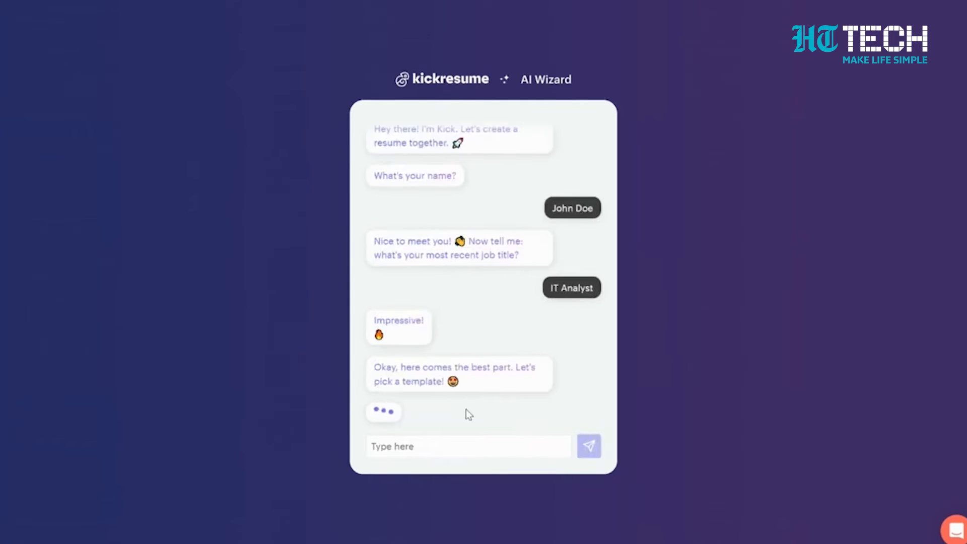